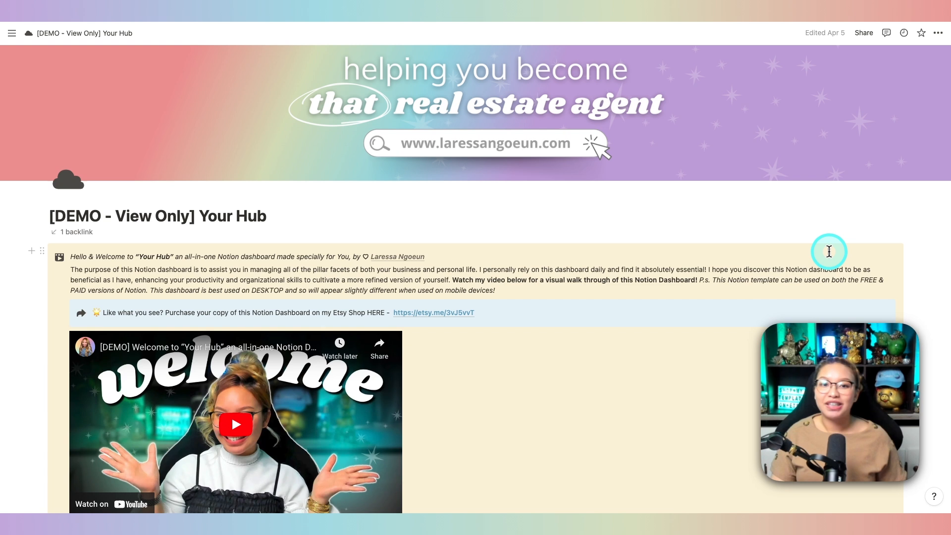
- Scroll the Your Hub page past the welcome video, alignment and pillars gallery down to the action zone and real estate sections
scroll("down", 3)
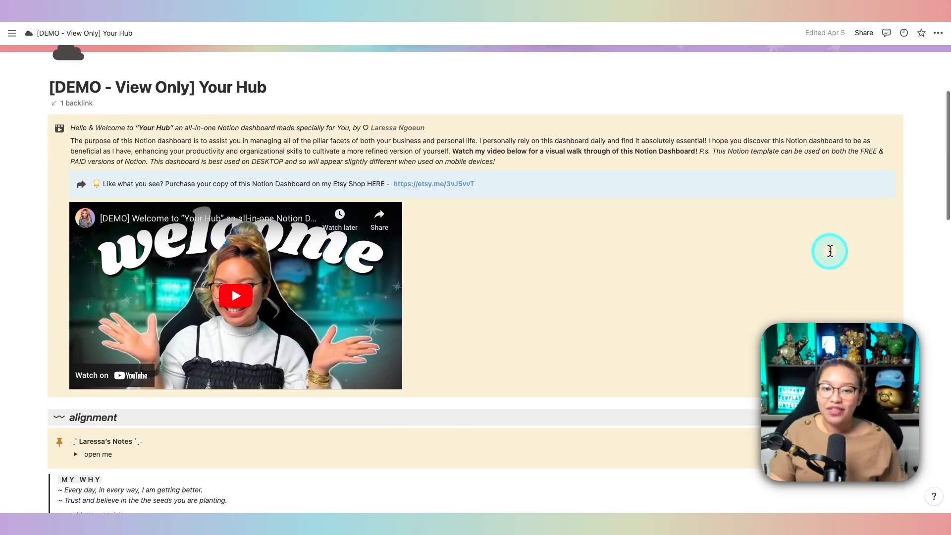
scroll("down", 3)
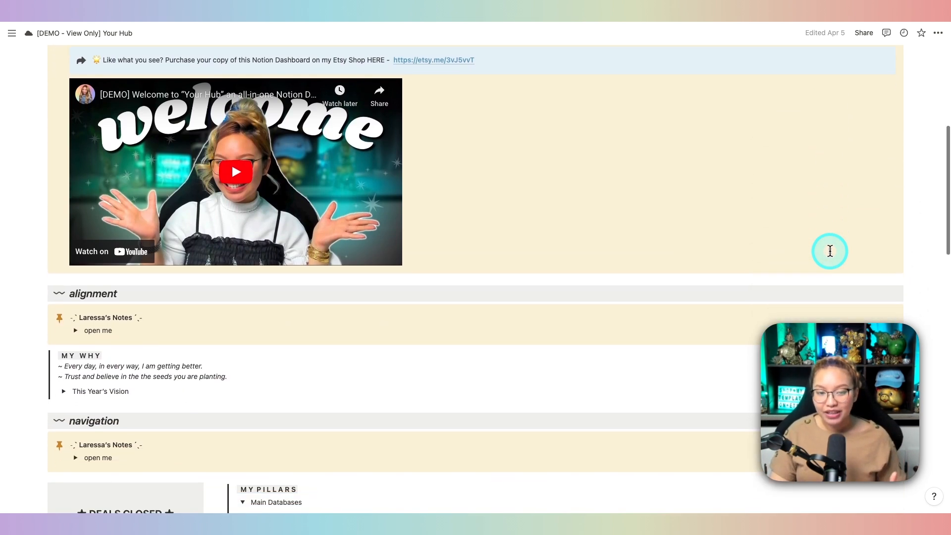
scroll("down", 3)
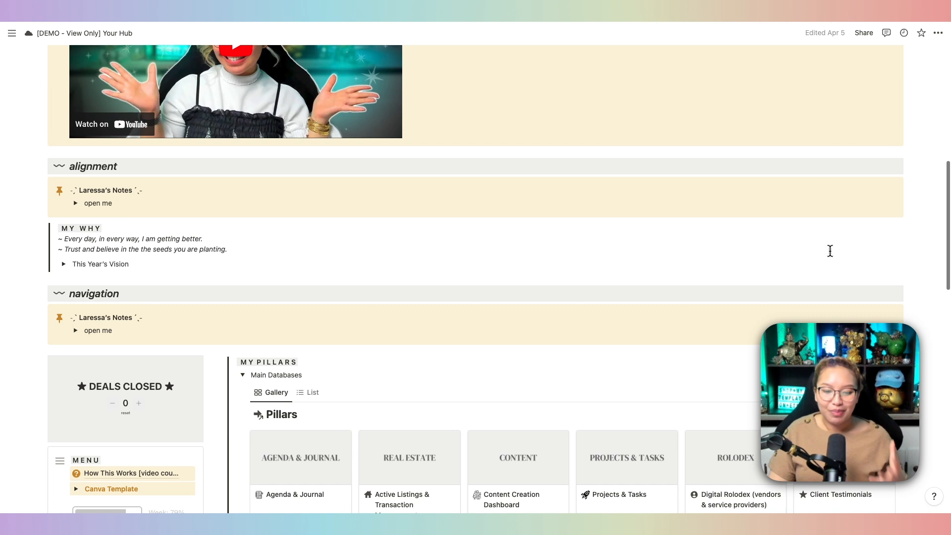
scroll("down", 3)
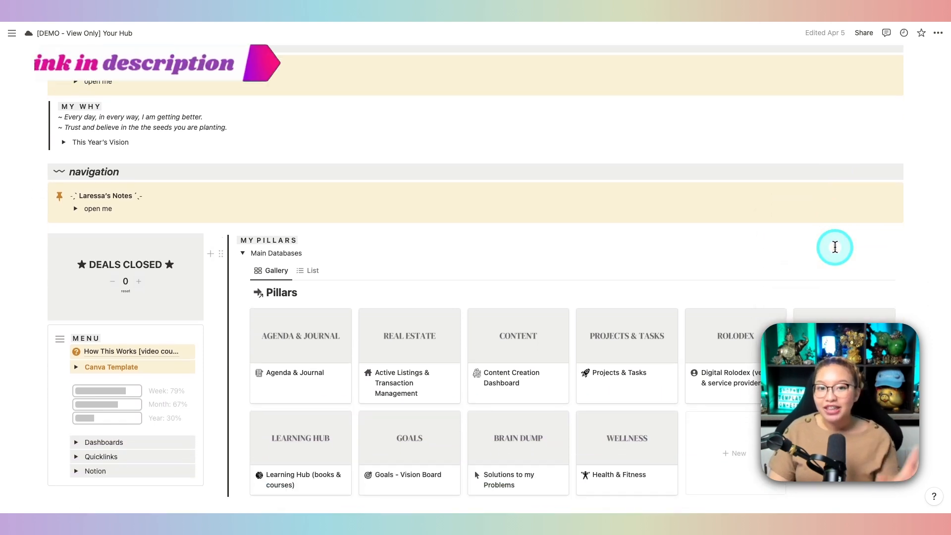
scroll("down", 3)
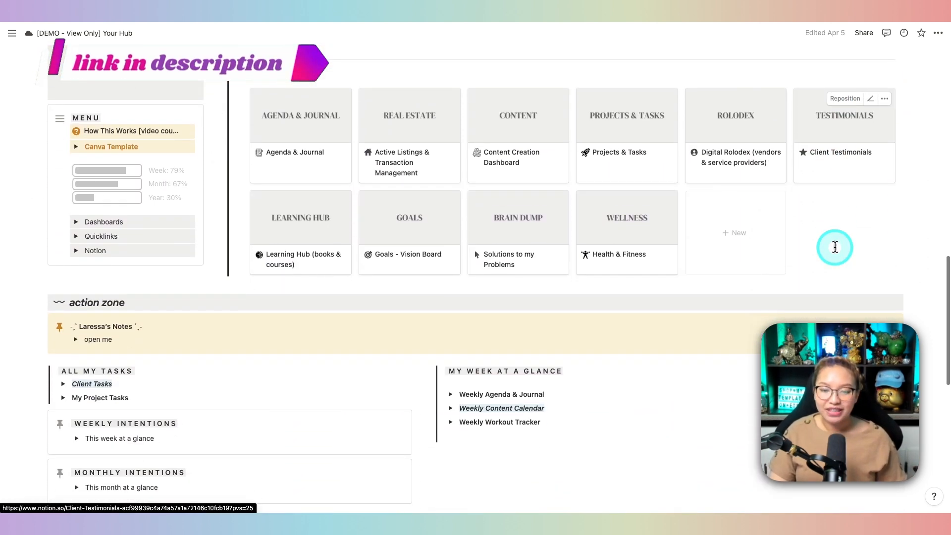
scroll("down", 3)
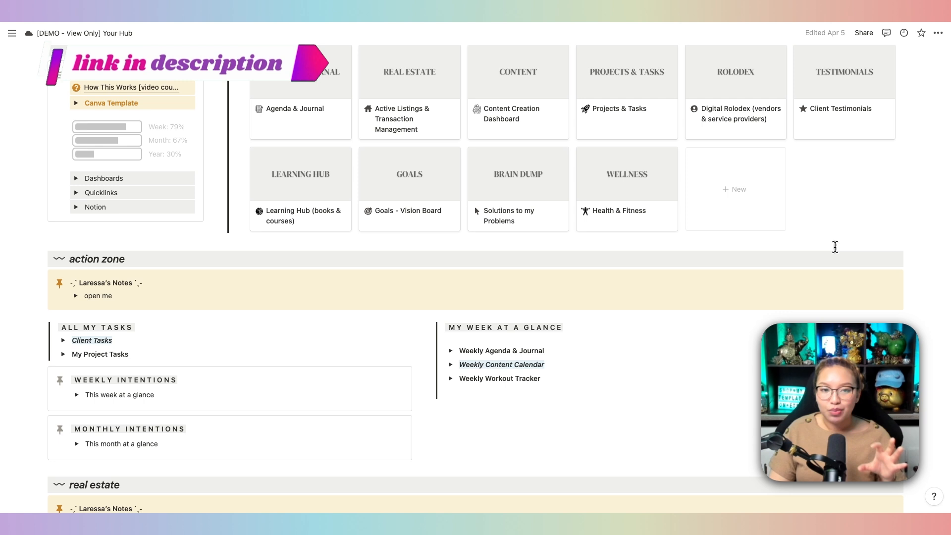
scroll("down", 3)
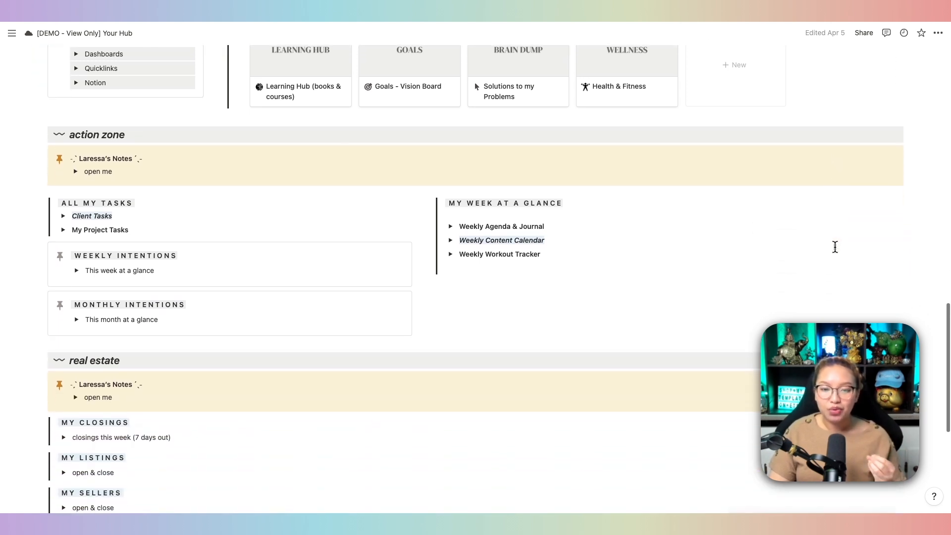
- Expand the Weekly Agenda & Journal and Weekly Content Calendar toggles and review an example video card in side peek
left_click(452, 226)
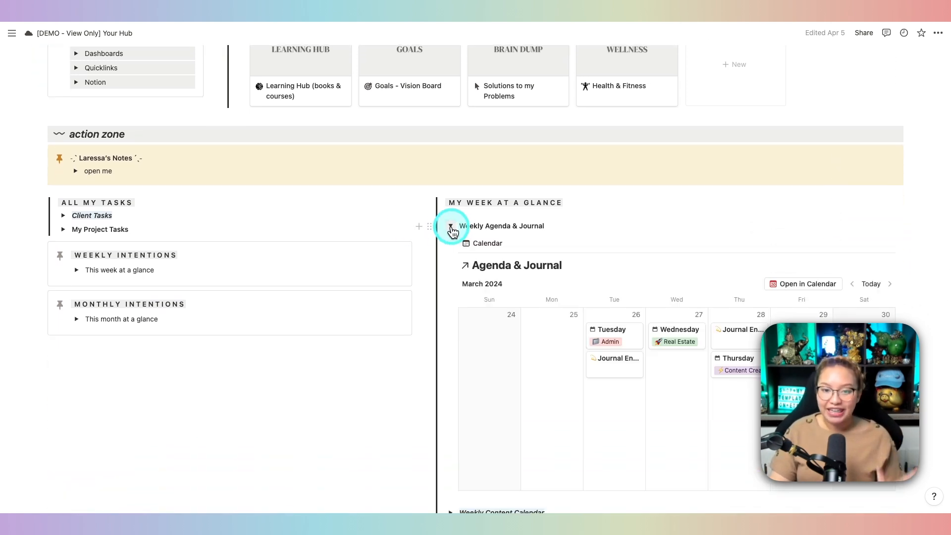
left_click(609, 329)
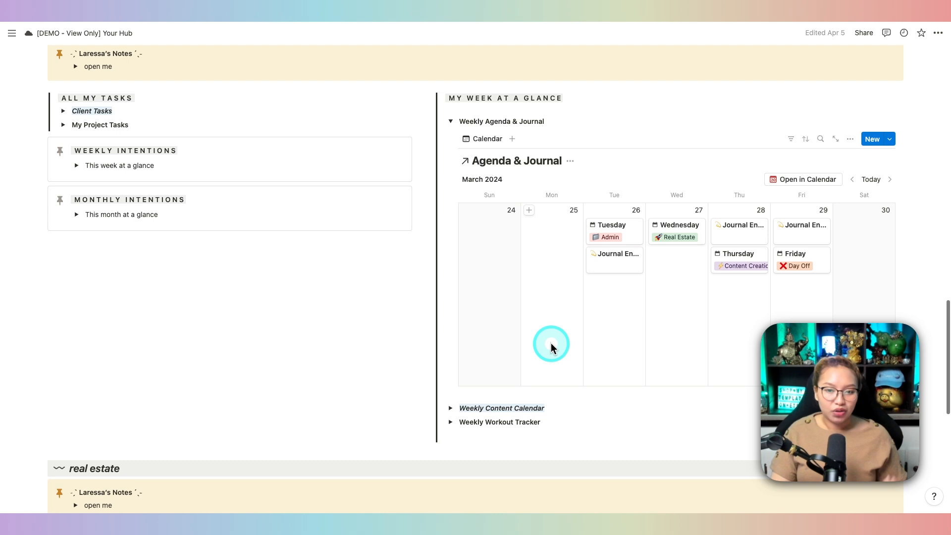
left_click(451, 387)
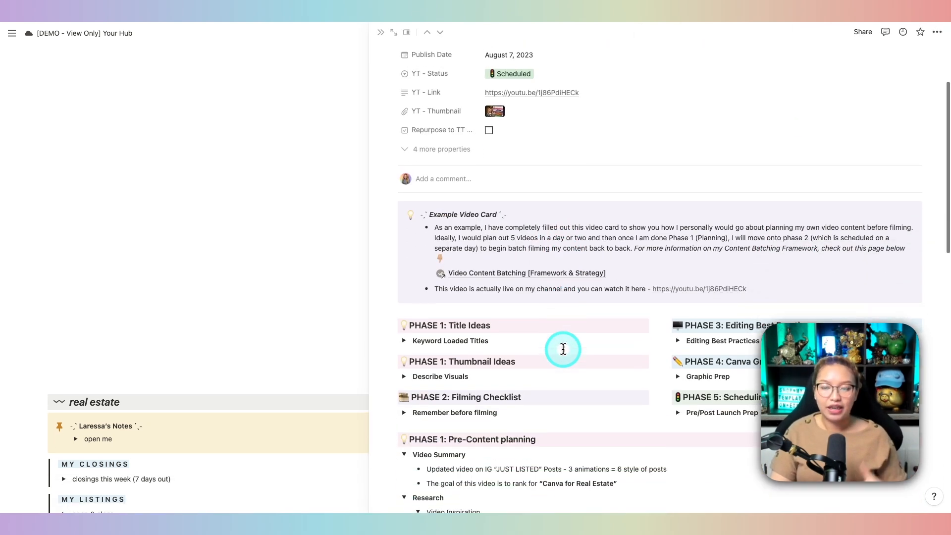
scroll("down", 3)
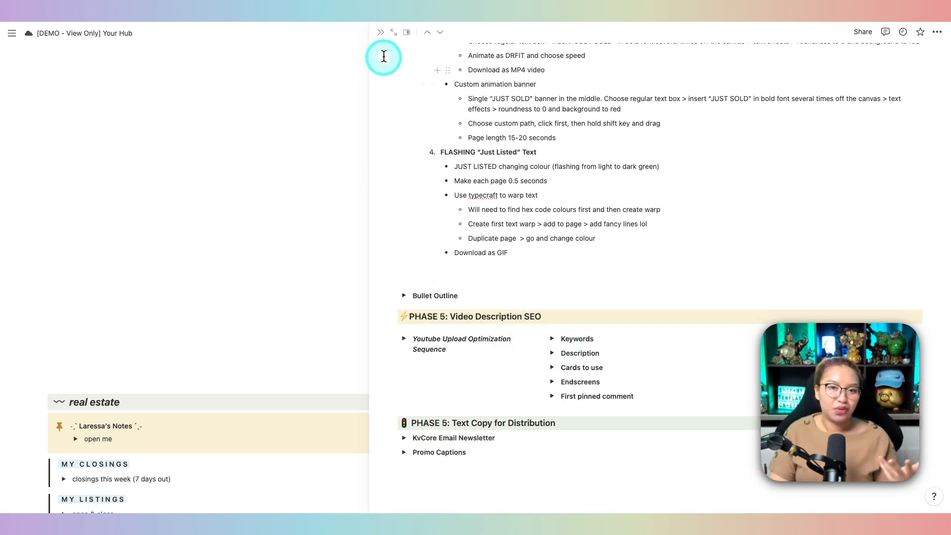
scroll("down", 3)
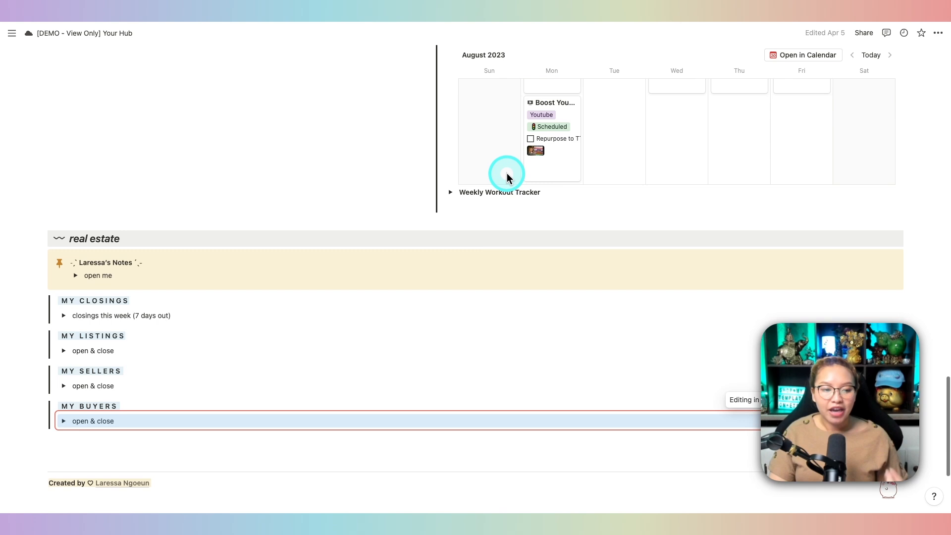
- Expand the closings-this-week calendar and listings gallery and reach the Buzz Lightyear client card
scroll("down", 3)
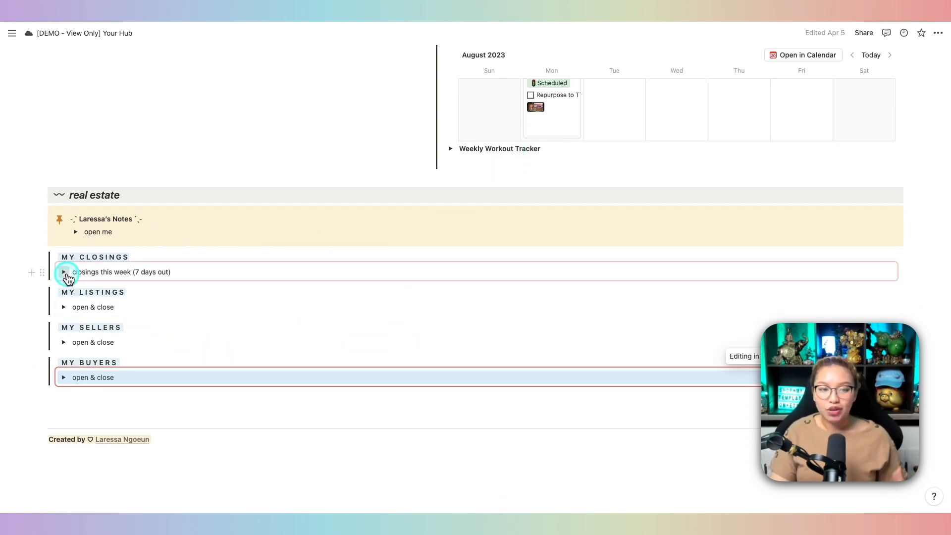
left_click(64, 271)
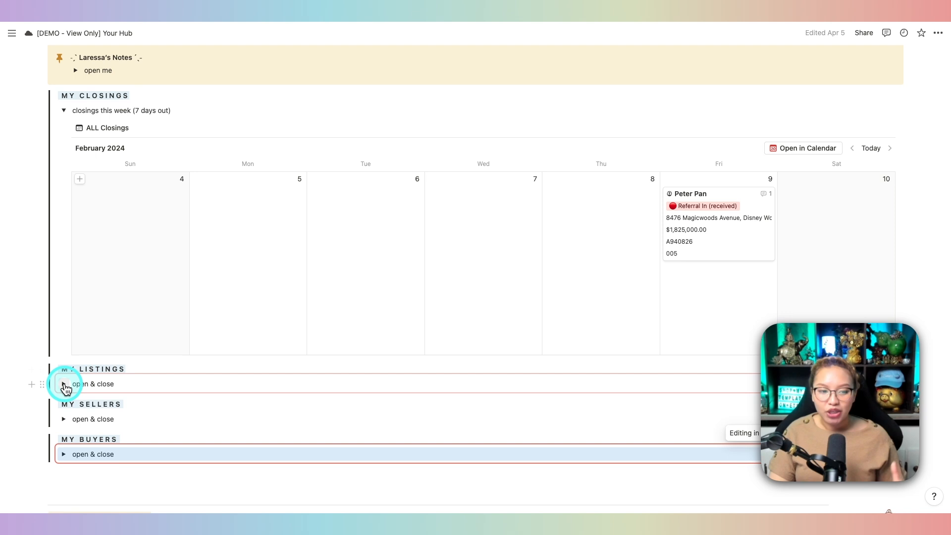
left_click(63, 384)
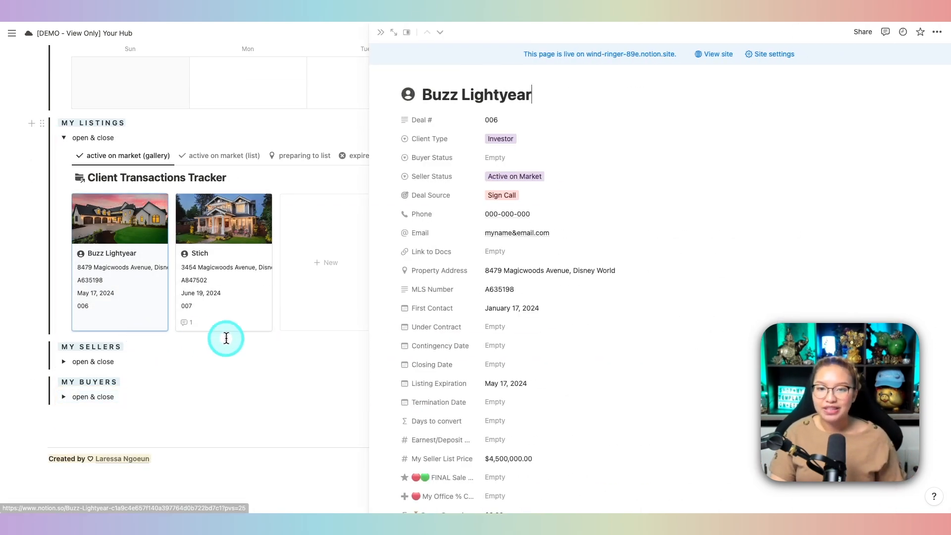
scroll("down", 3)
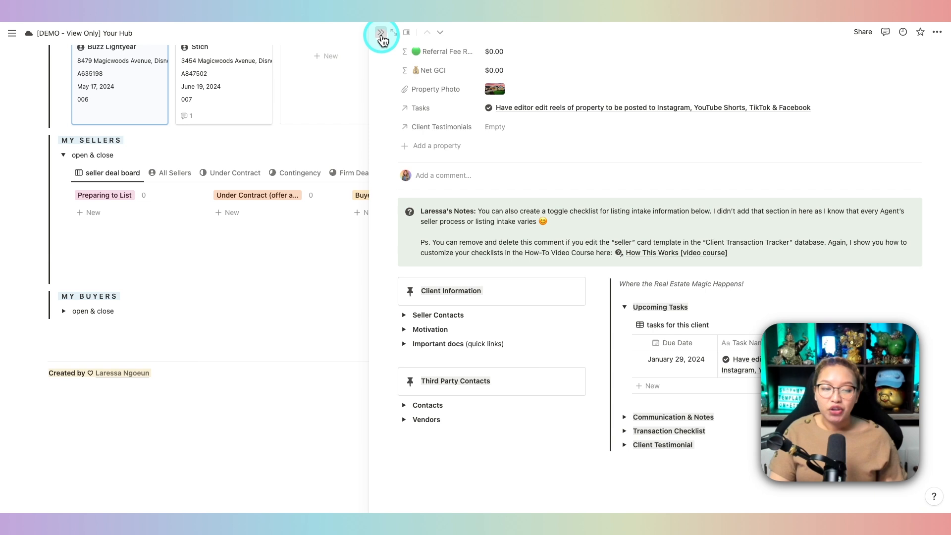
left_click(380, 32)
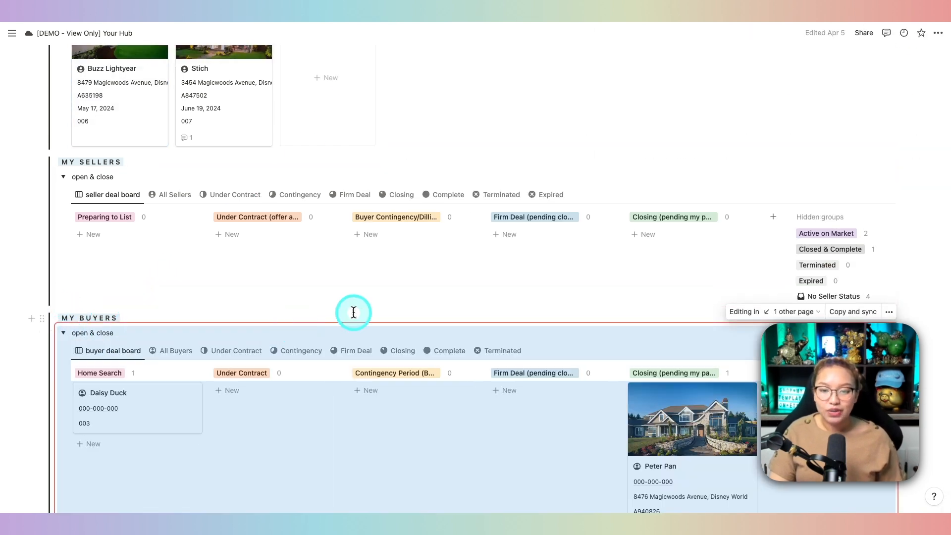
scroll("down", 3)
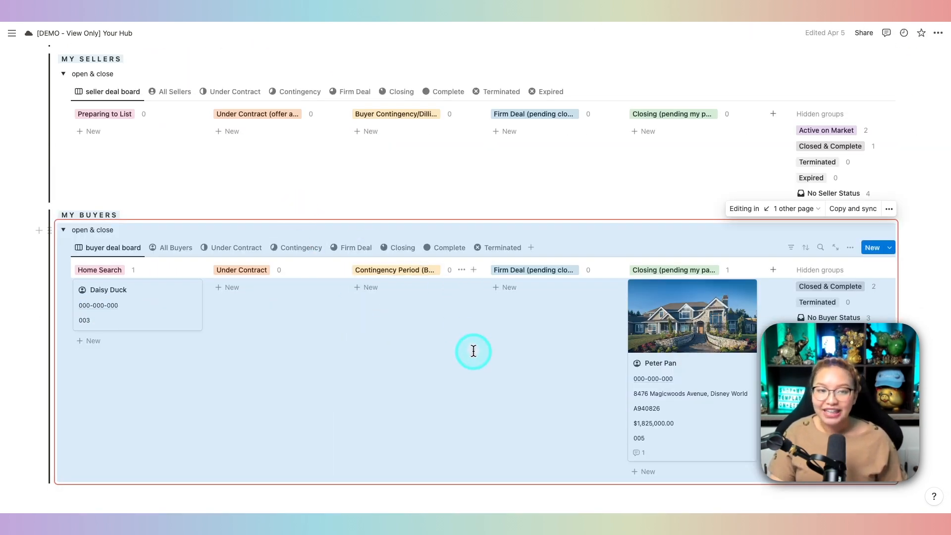
scroll("down", 3)
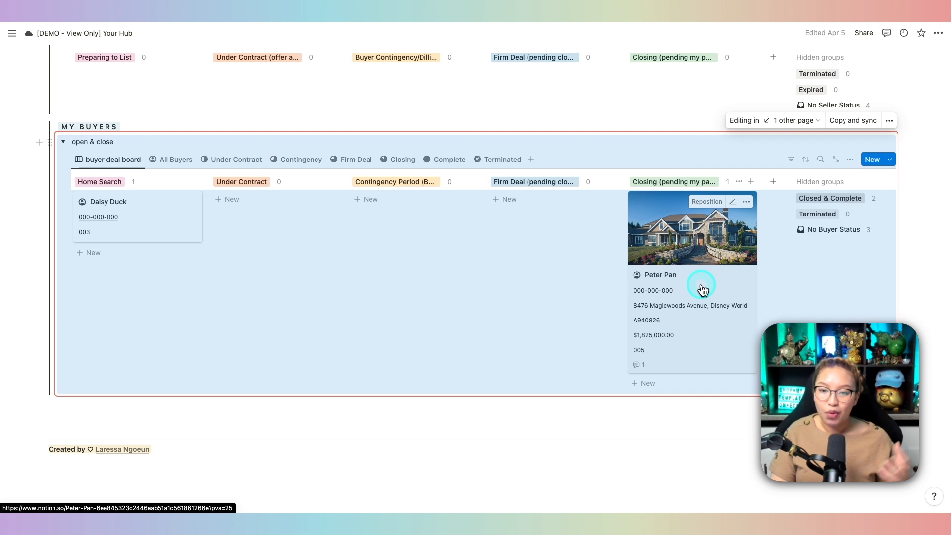
left_click(692, 291)
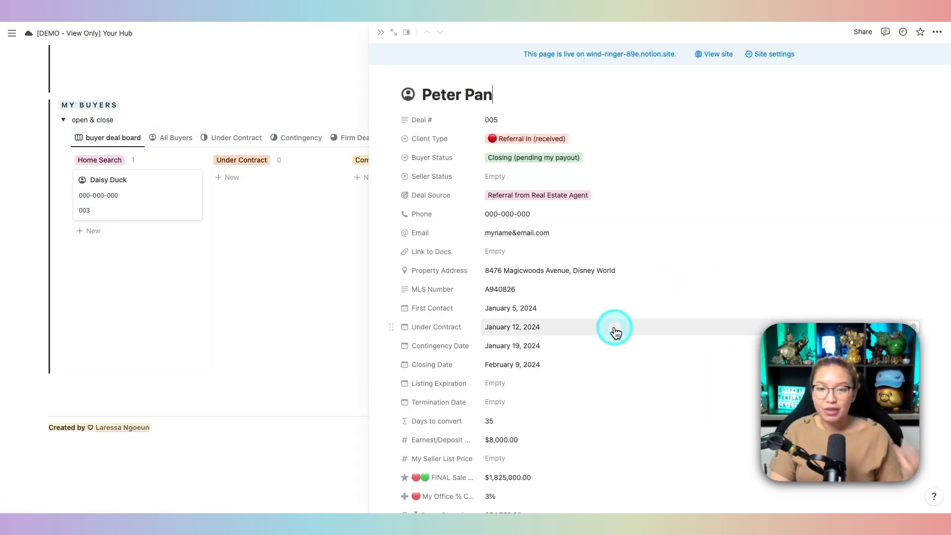
scroll("down", 3)
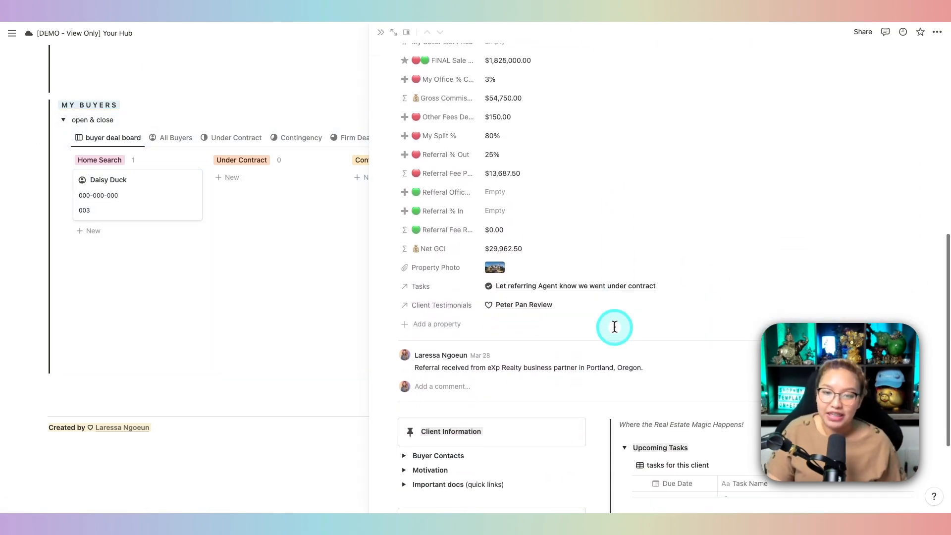
scroll("down", 3)
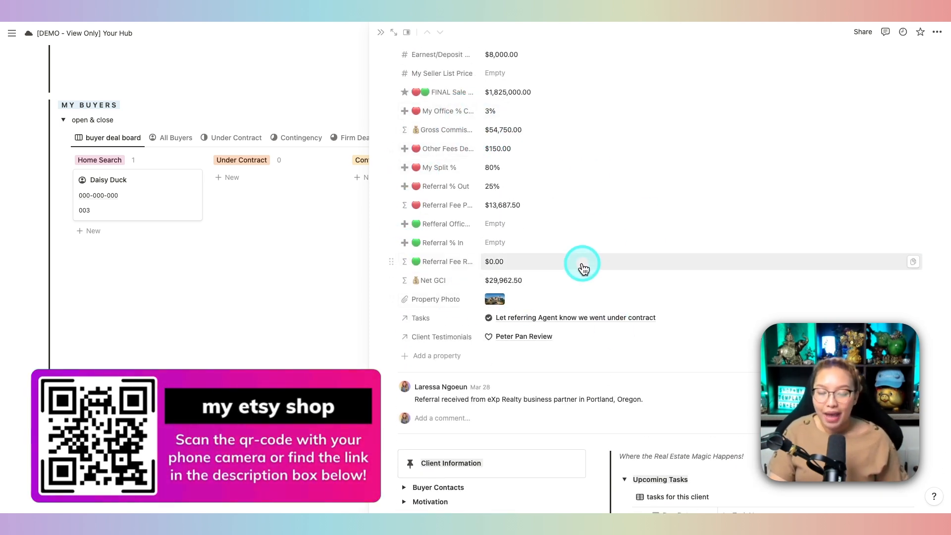
scroll("up", 3)
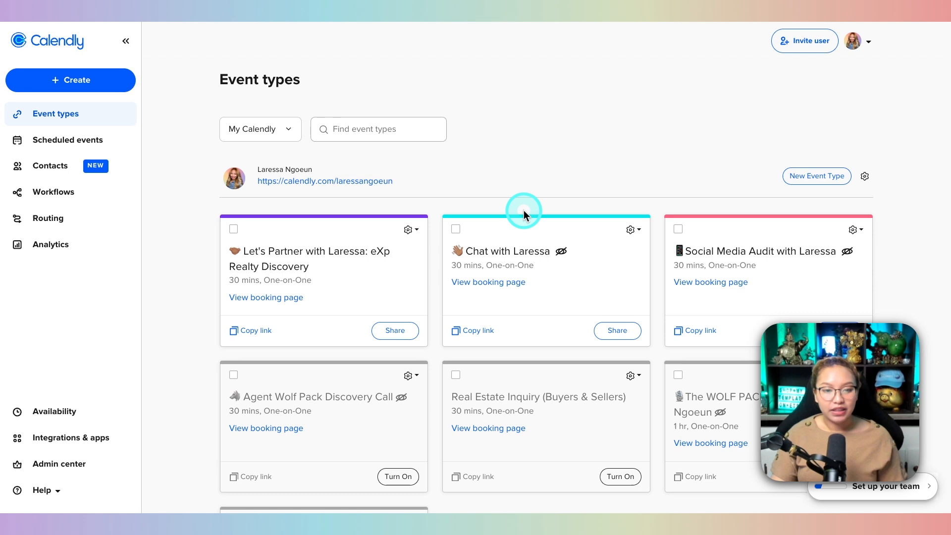
scroll("down", 3)
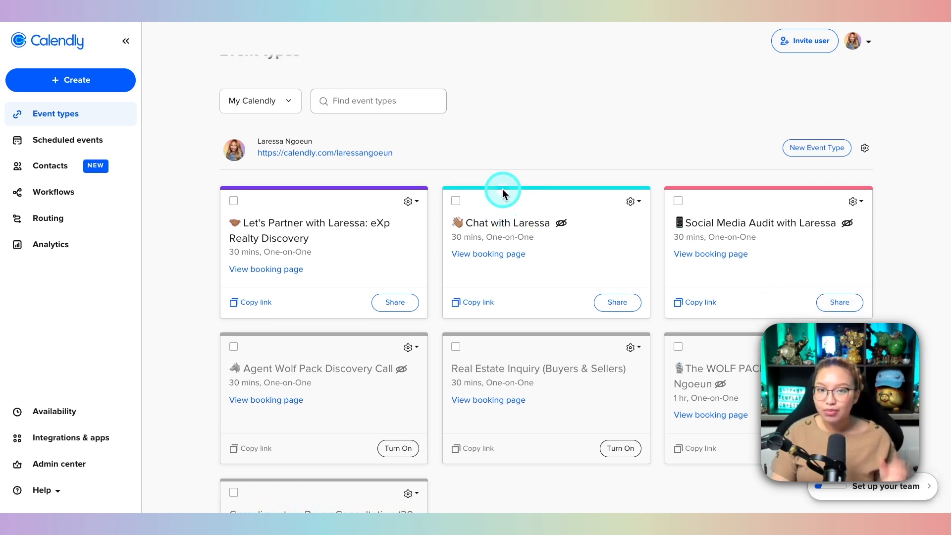
mouse_move(470, 180)
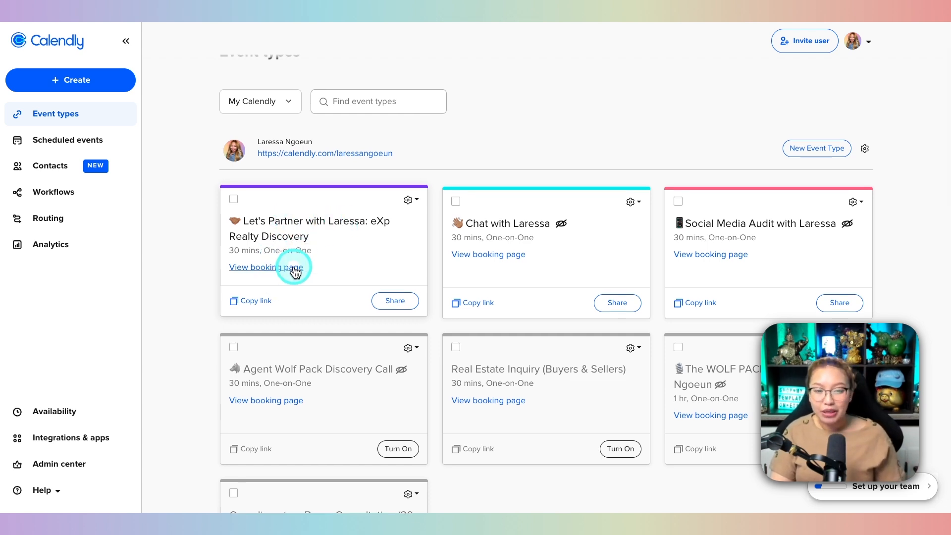
- Book the eXp Realty Discovery meeting for Wednesday, May 1, 2024 at 10:00am and continue to Enter Details
left_click(265, 266)
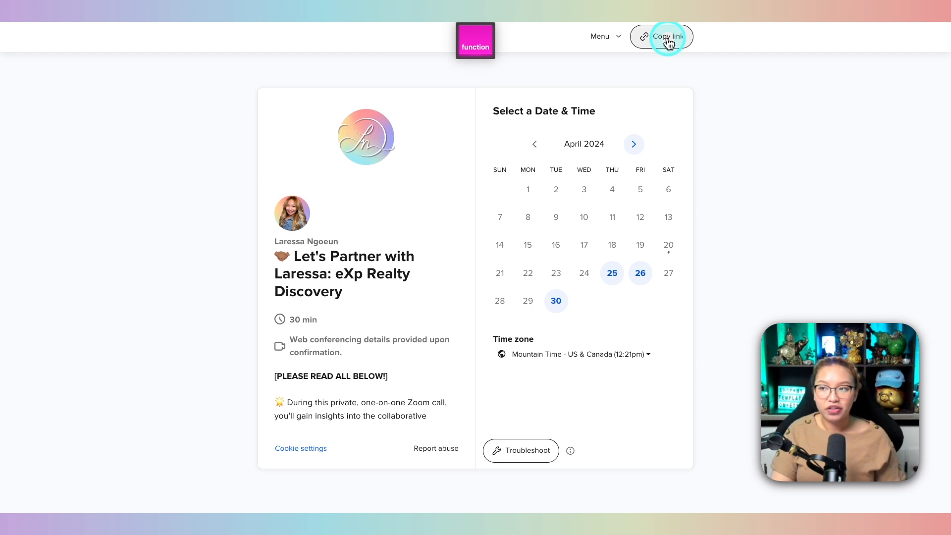
left_click(633, 144)
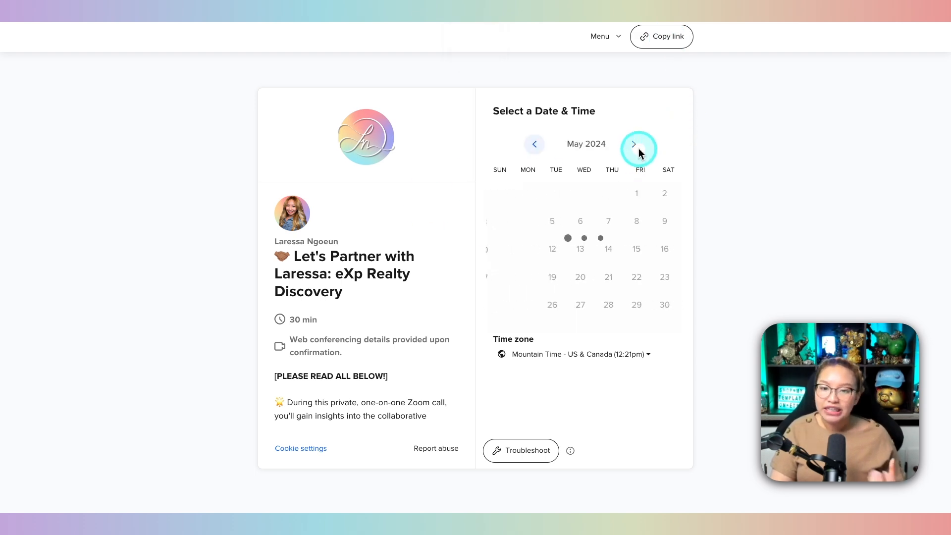
left_click(633, 144)
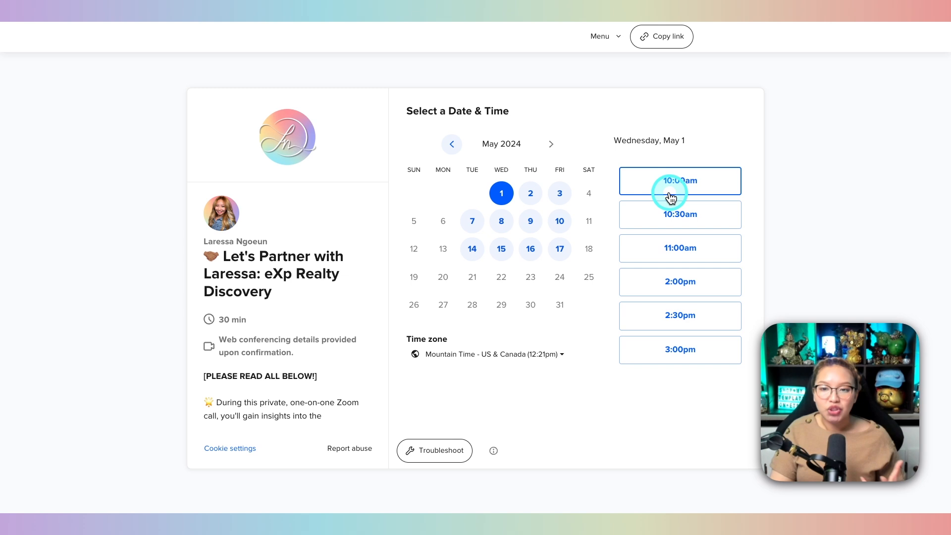
left_click(680, 180)
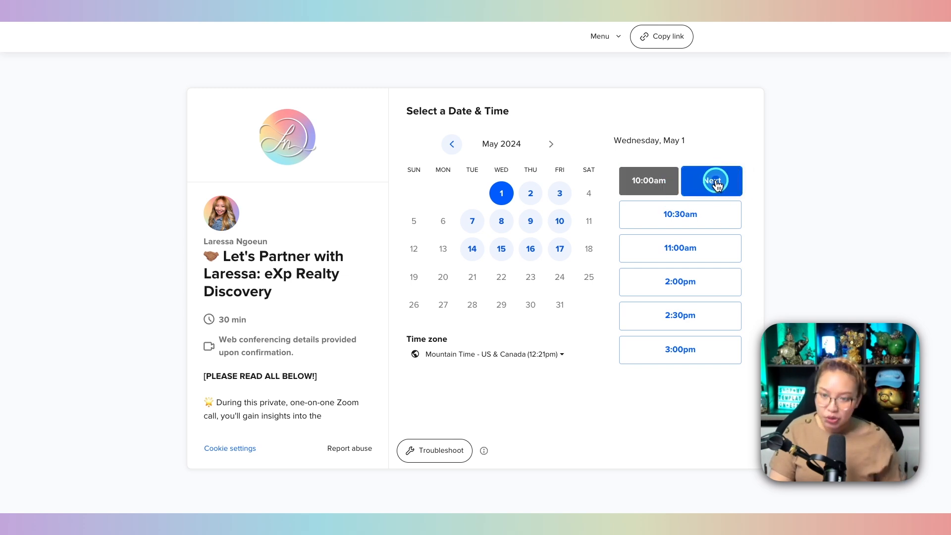
left_click(711, 180)
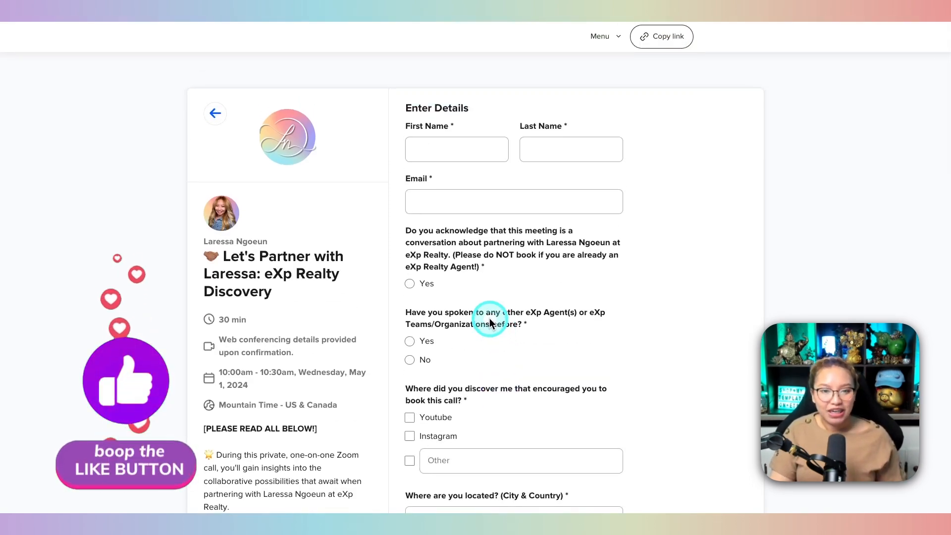
mouse_move(171, 215)
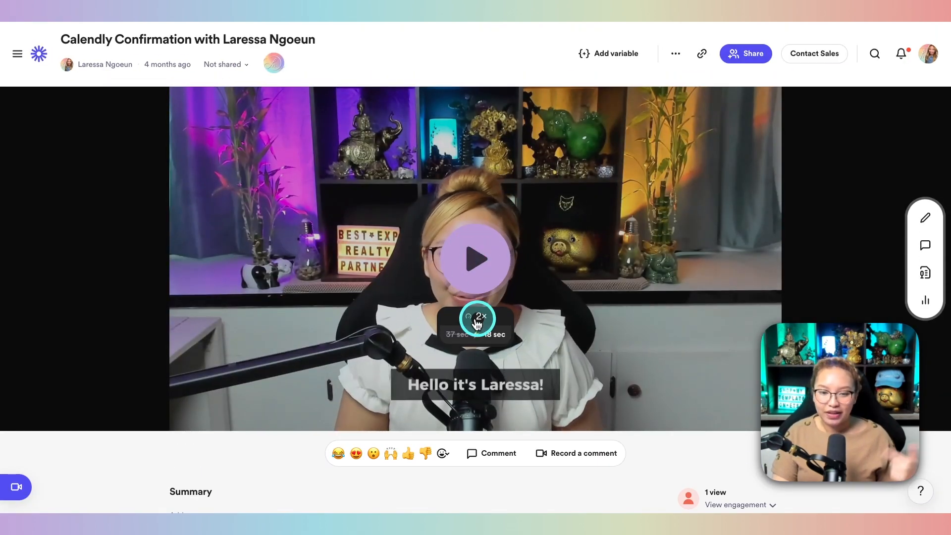
- Play the Calendly Confirmation Loom video from the beginning, pause it, and copy its share link
left_click(479, 318)
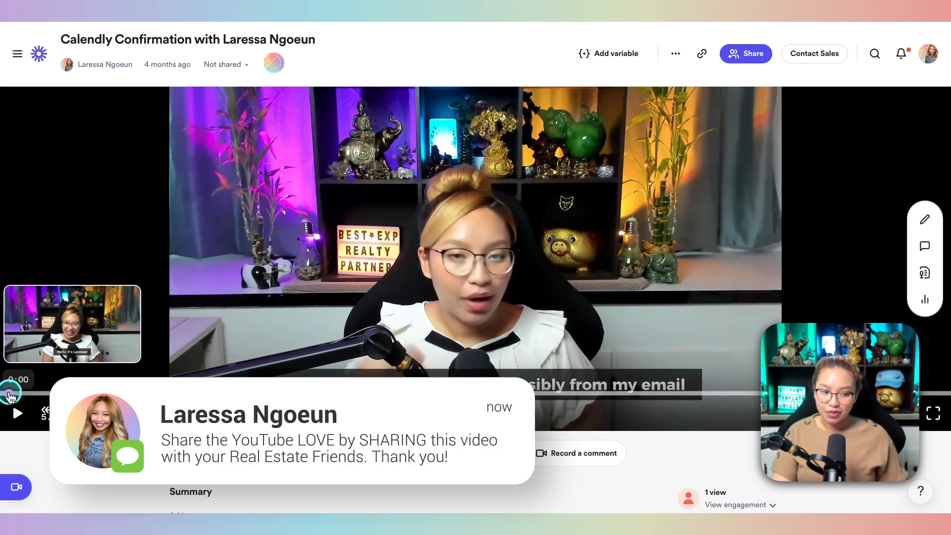
left_click(18, 414)
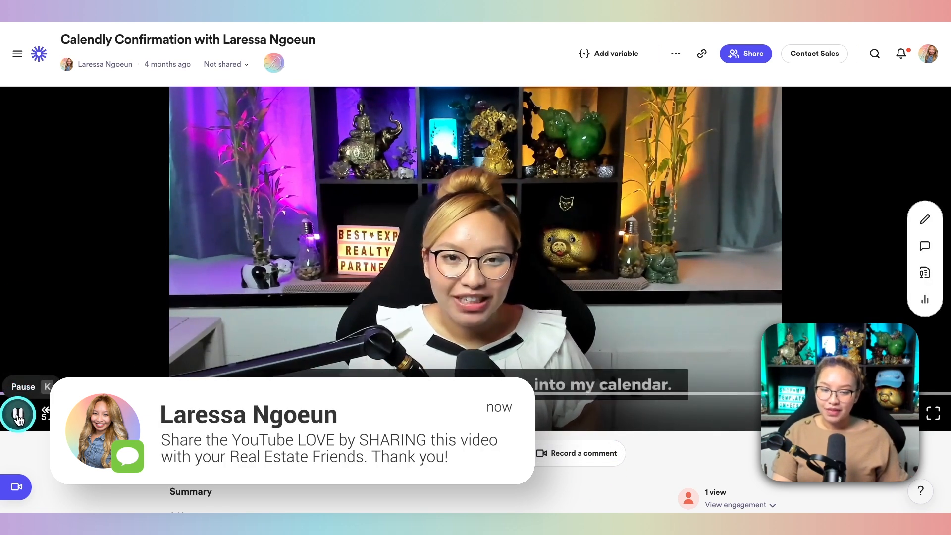
left_click(18, 413)
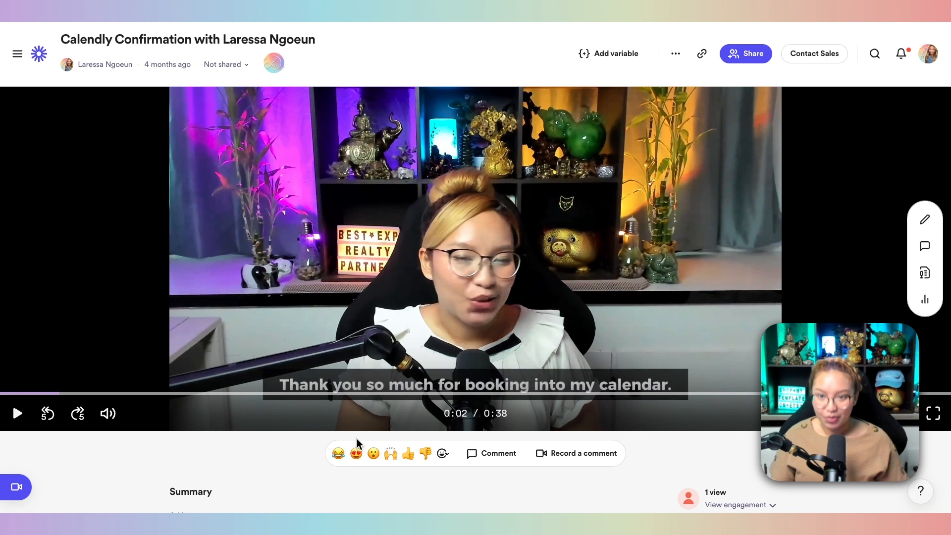
left_click(451, 406)
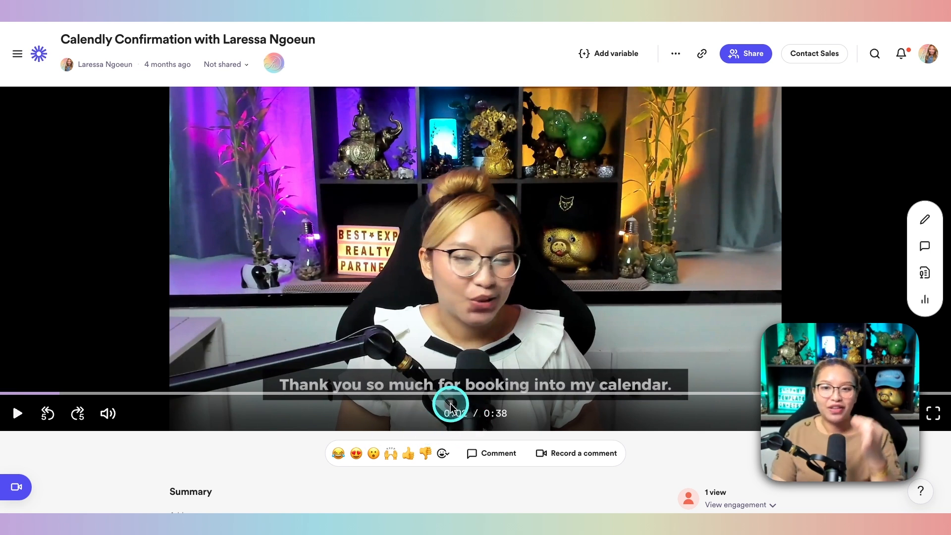
mouse_move(701, 53)
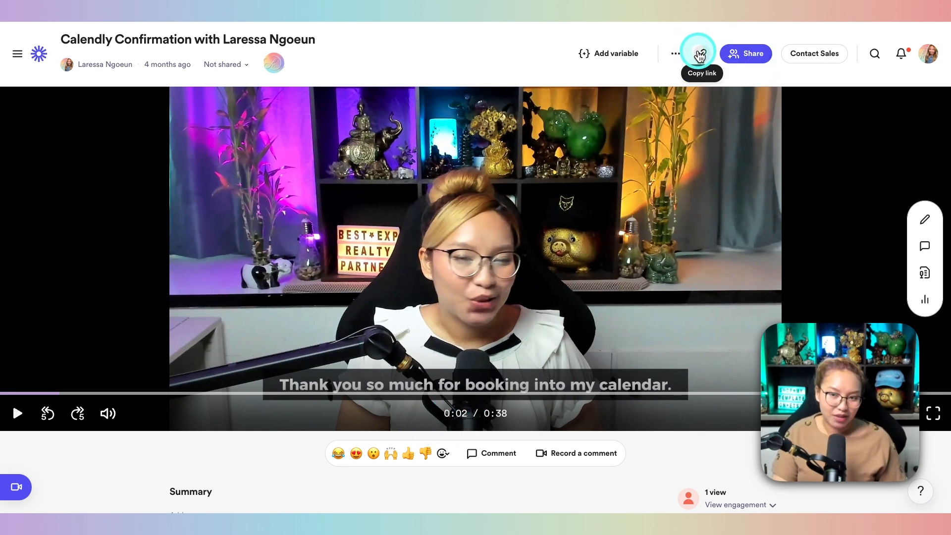
left_click(701, 54)
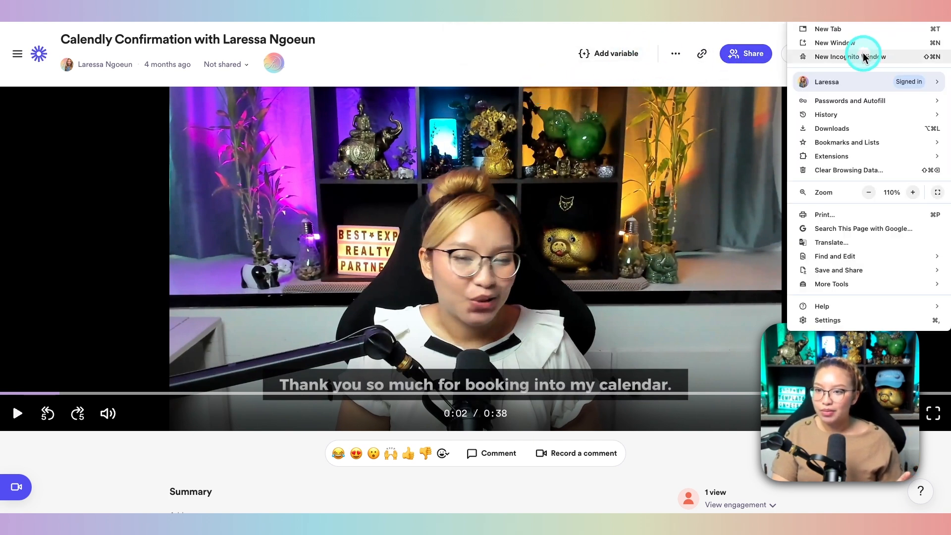
- Open the Loom link in a New Incognito Window and start playback as a signed-out viewer
left_click(845, 57)
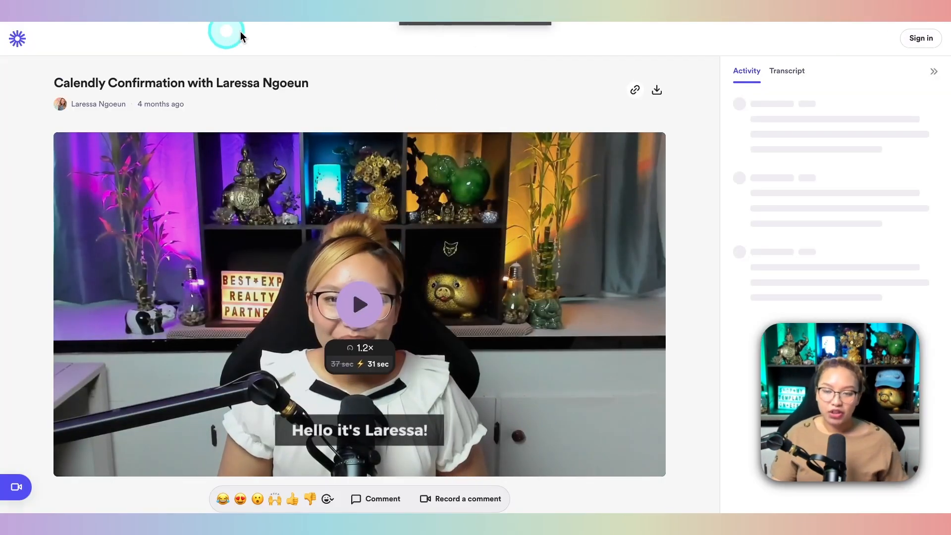
left_click(359, 304)
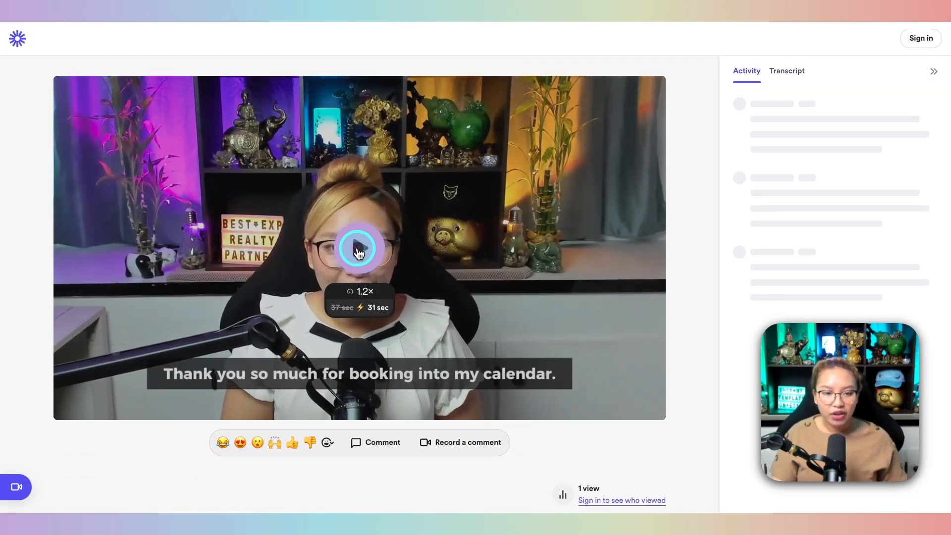
left_click(358, 248)
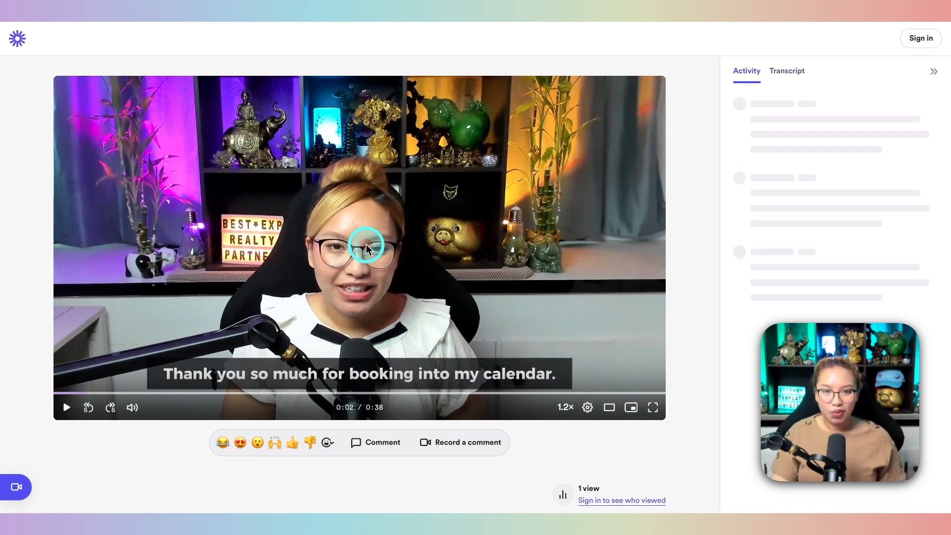
mouse_move(366, 248)
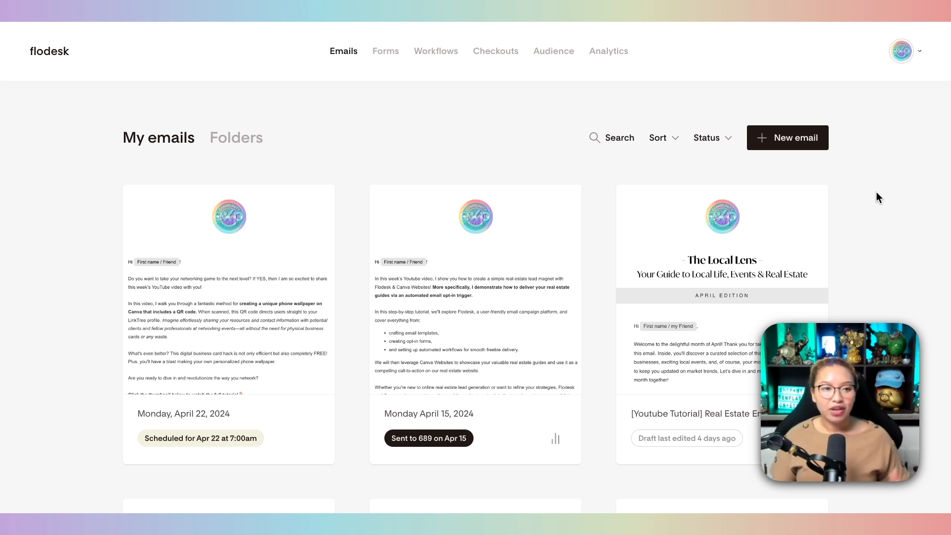
- Preview the Buyer's Guide opt-in form from My forms, then return to the Emails list of newsletters
left_click(402, 110)
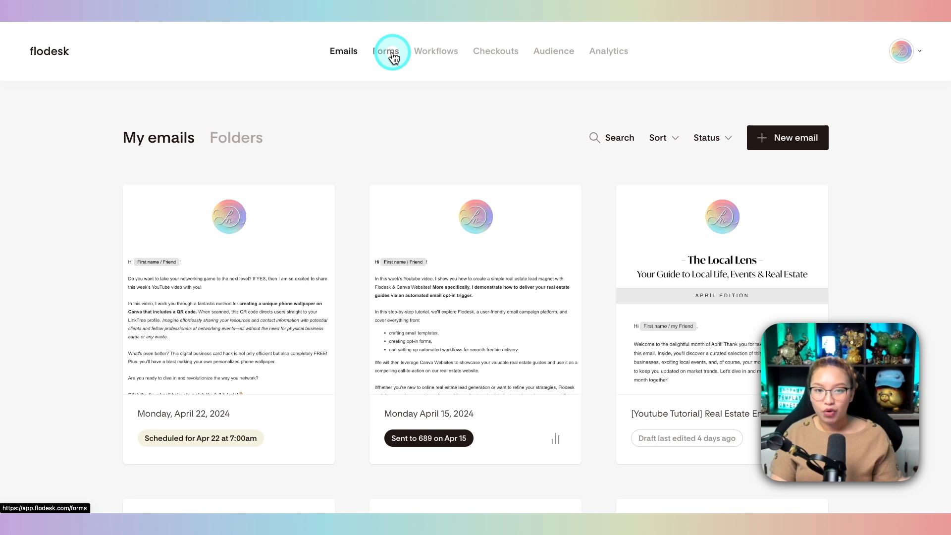
left_click(385, 51)
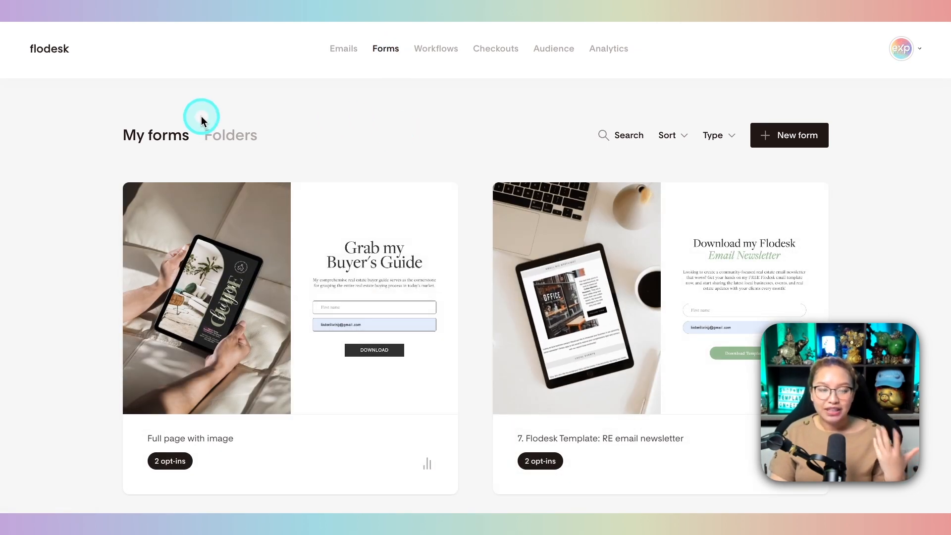
left_click(206, 298)
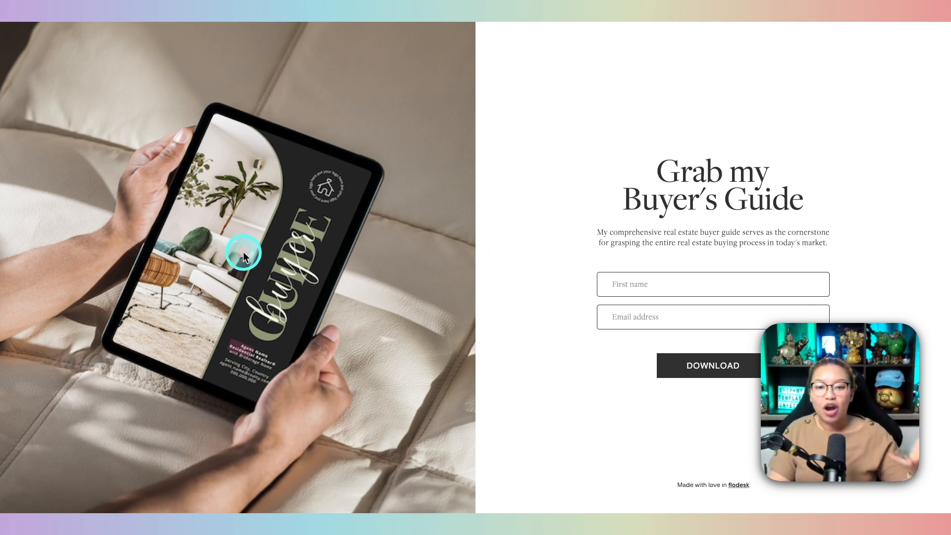
mouse_move(234, 159)
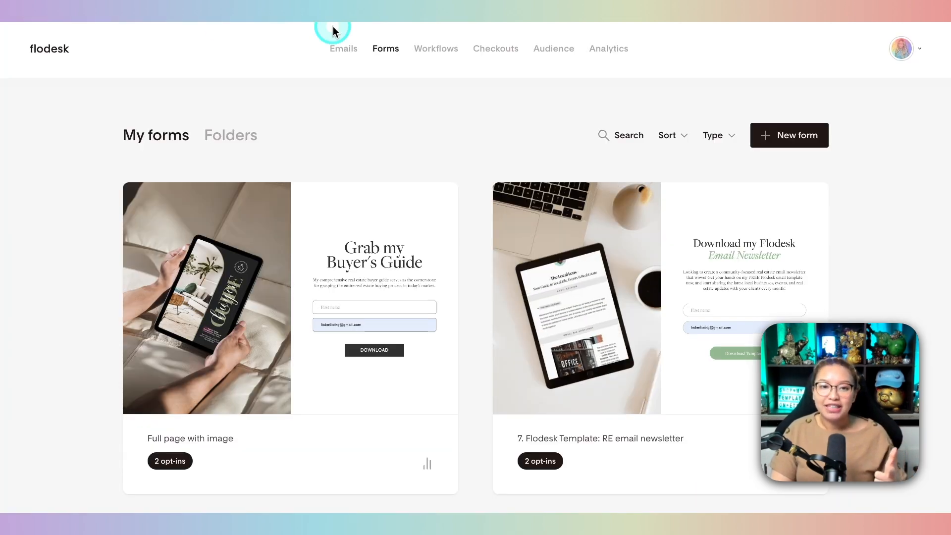
left_click(342, 48)
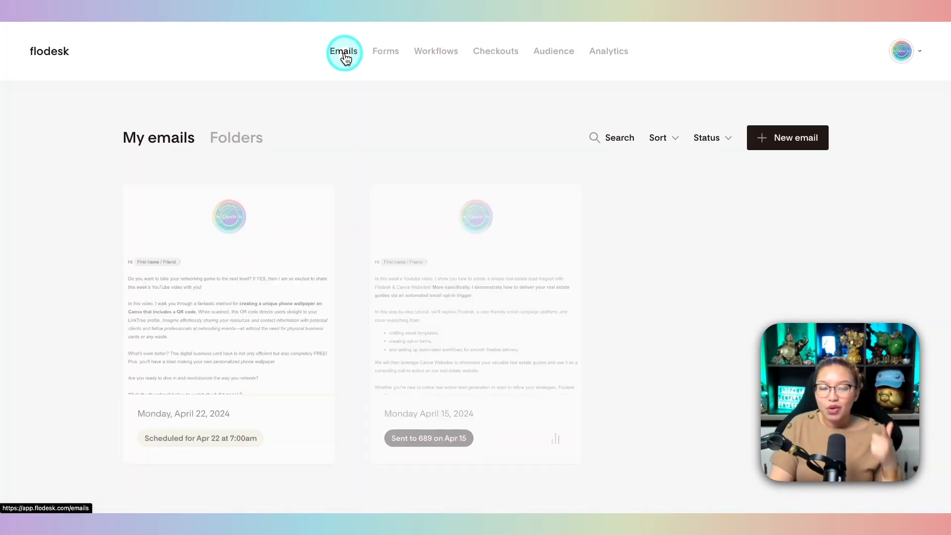
- Preview The Local Lens April newsletter template and continue via Start designing now to the 50%-off sign-up page
left_click(344, 50)
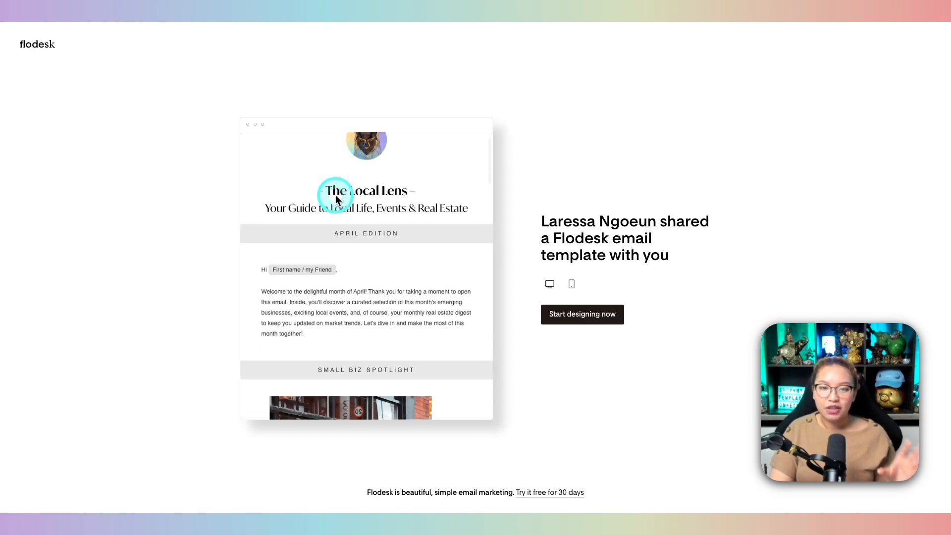
scroll("down", 3)
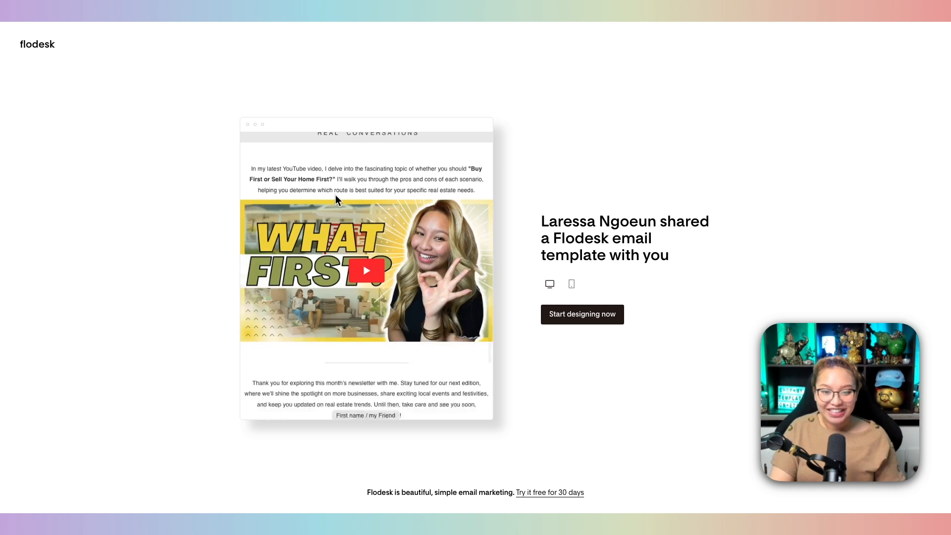
scroll("down", 3)
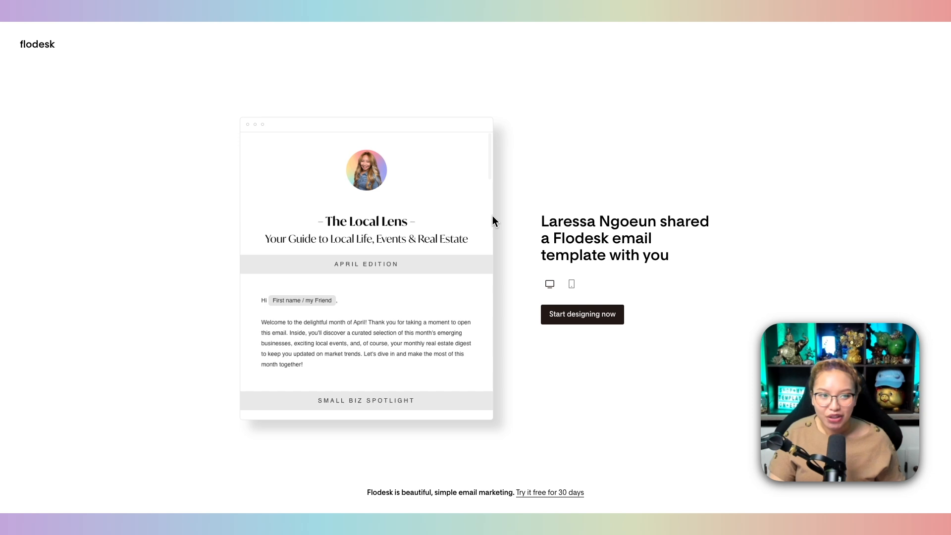
left_click(582, 314)
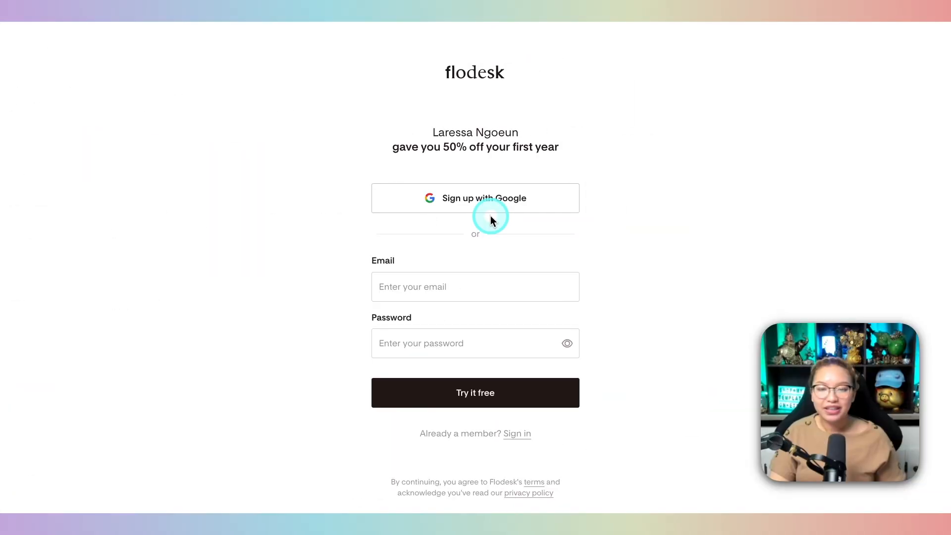
mouse_move(666, 199)
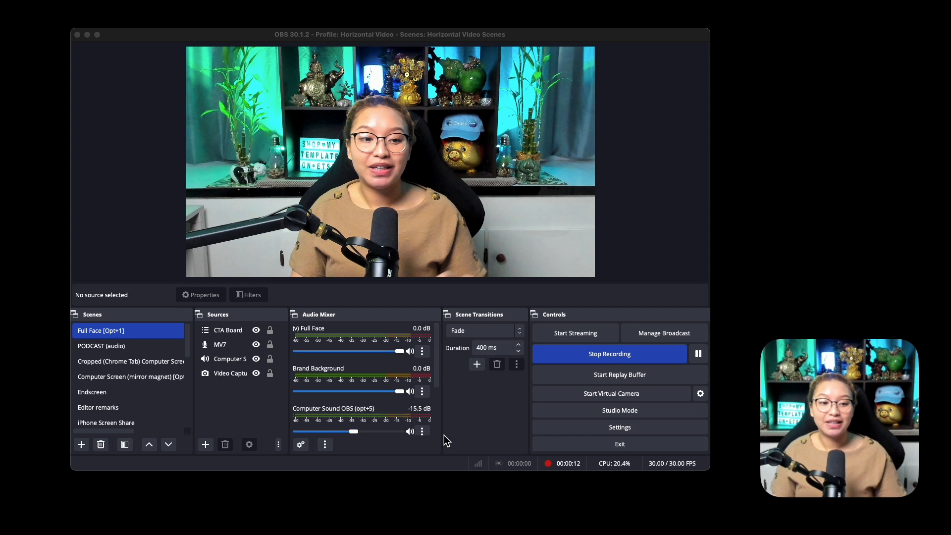
left_click(410, 431)
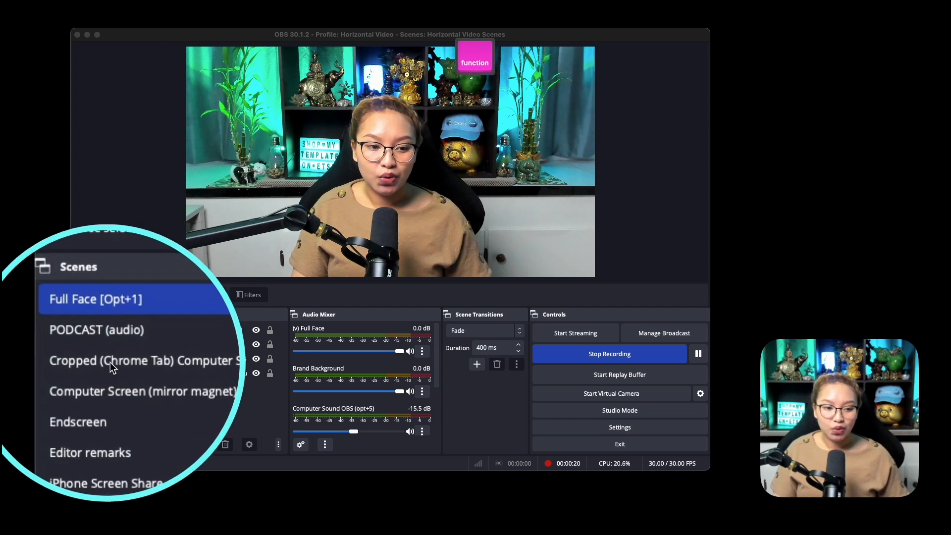
left_click(146, 361)
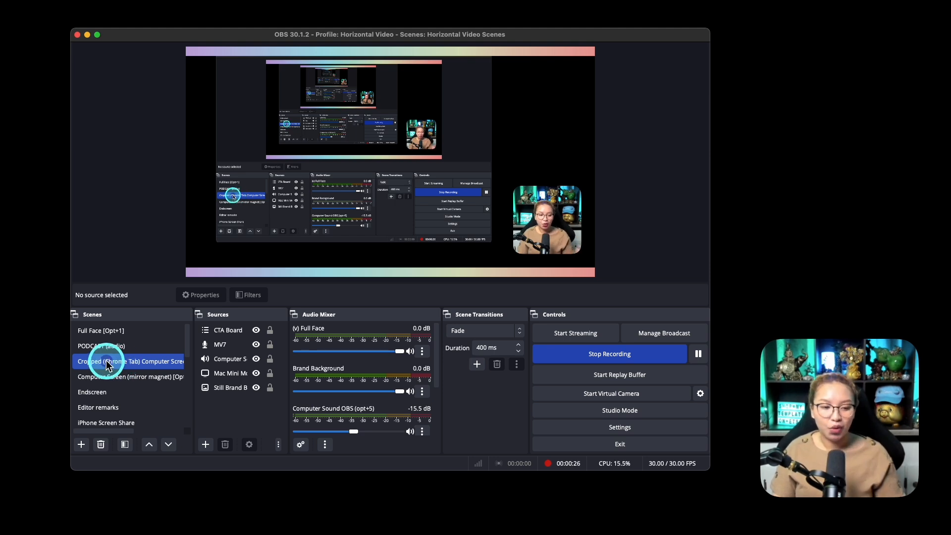
left_click(92, 392)
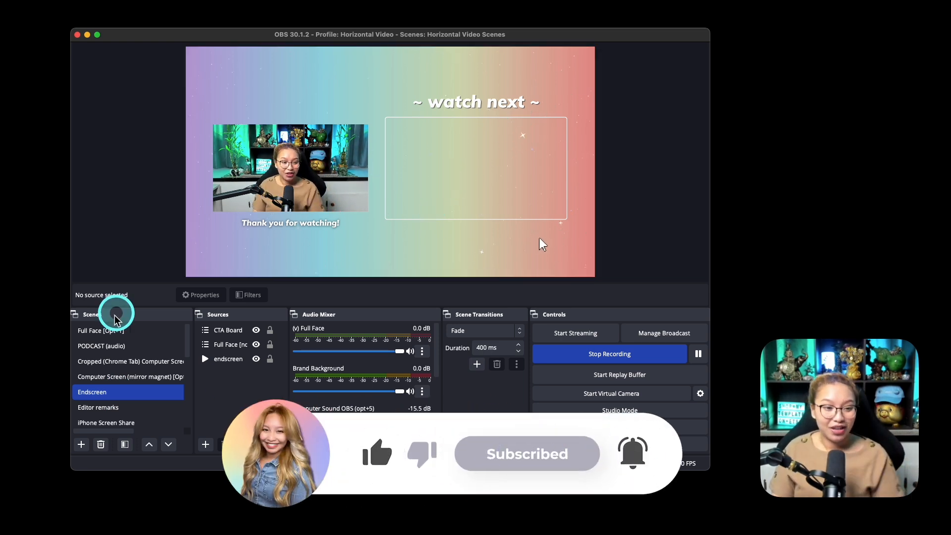
left_click(101, 331)
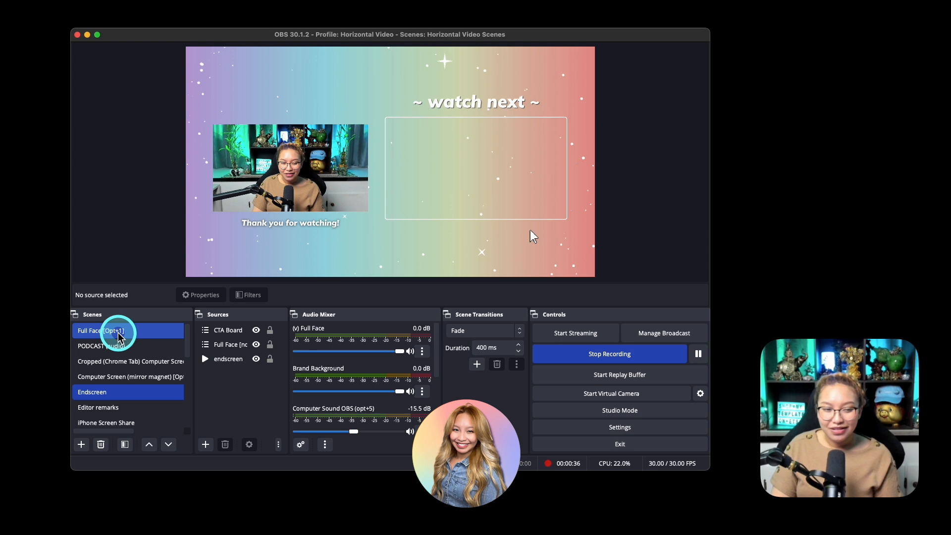
left_click(103, 331)
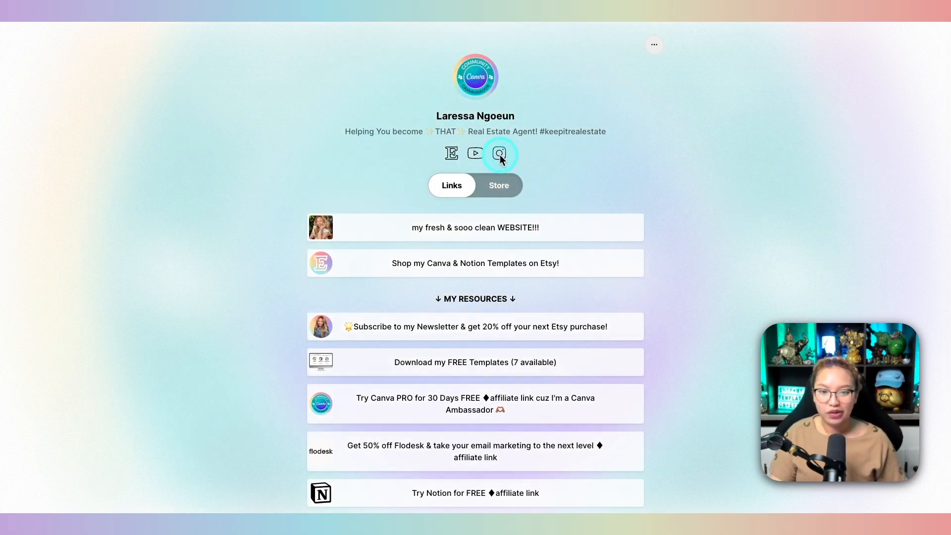
mouse_move(476, 153)
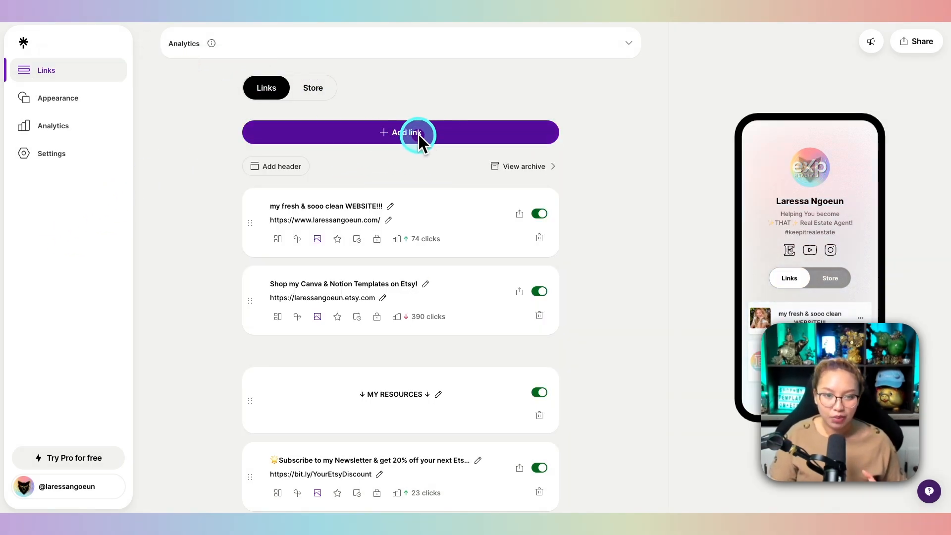
- Start adding a new link in the Linktree admin Links editor with its per-link click counts
left_click(400, 132)
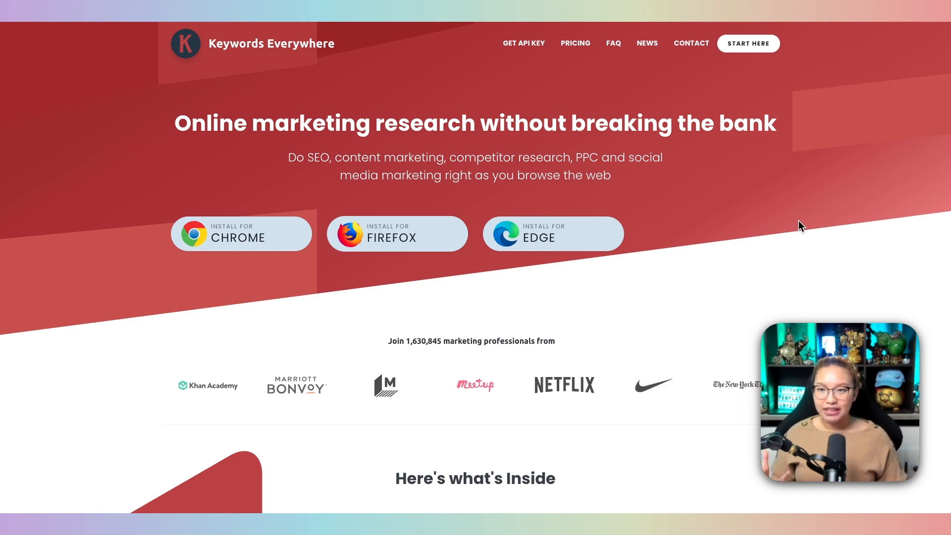
- Show the Keywords Everywhere homepage offering the extension for Chrome, Firefox and Edge
left_click(153, 249)
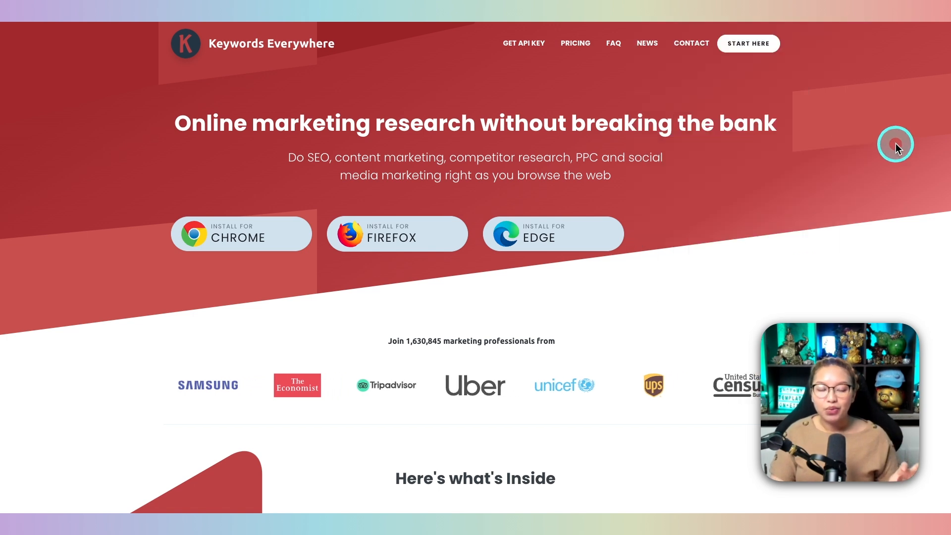
mouse_move(747, 148)
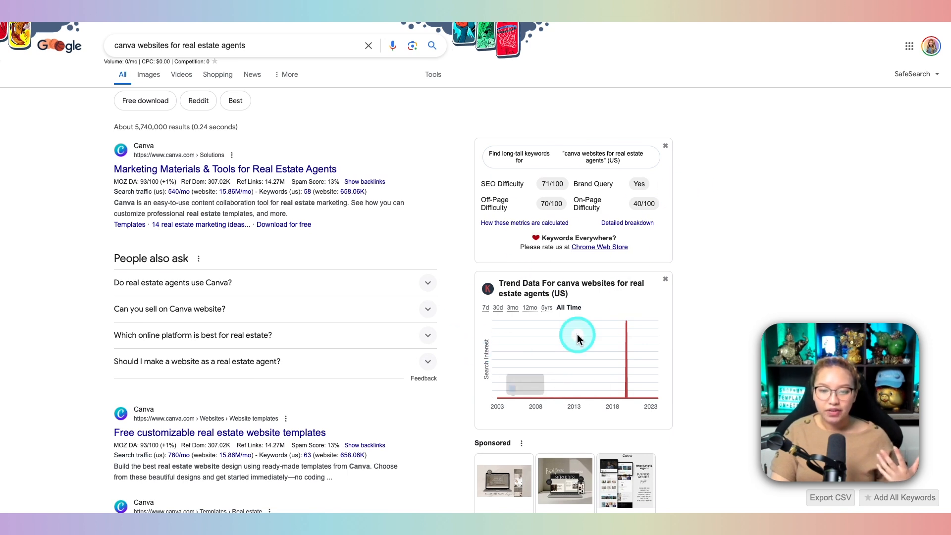
- Scroll the Google results for 'canva websites for real estate agents' to reveal keyword difficulty and trend panels
scroll("down", 3)
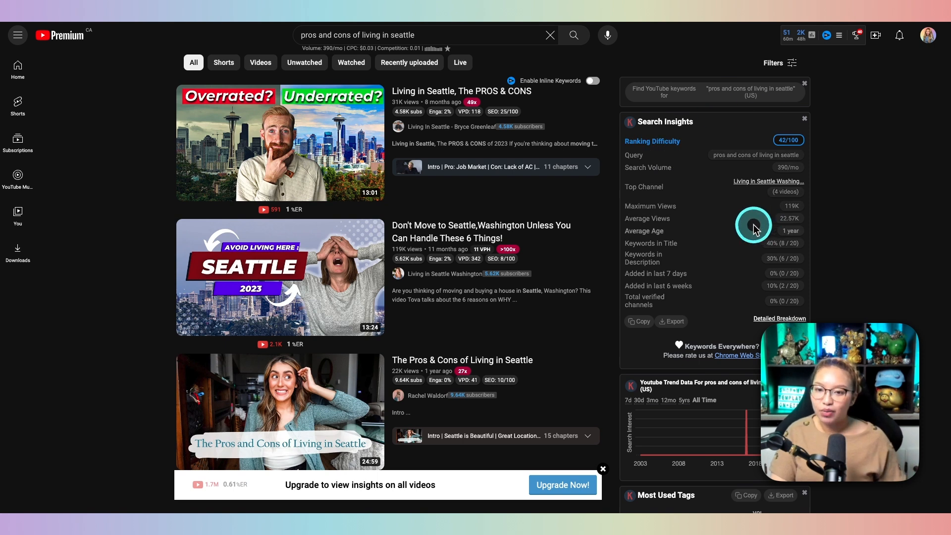
- Scroll the YouTube 'pros and cons of living in seattle' results down to Search Insights and Most Used Tags
scroll("down", 3)
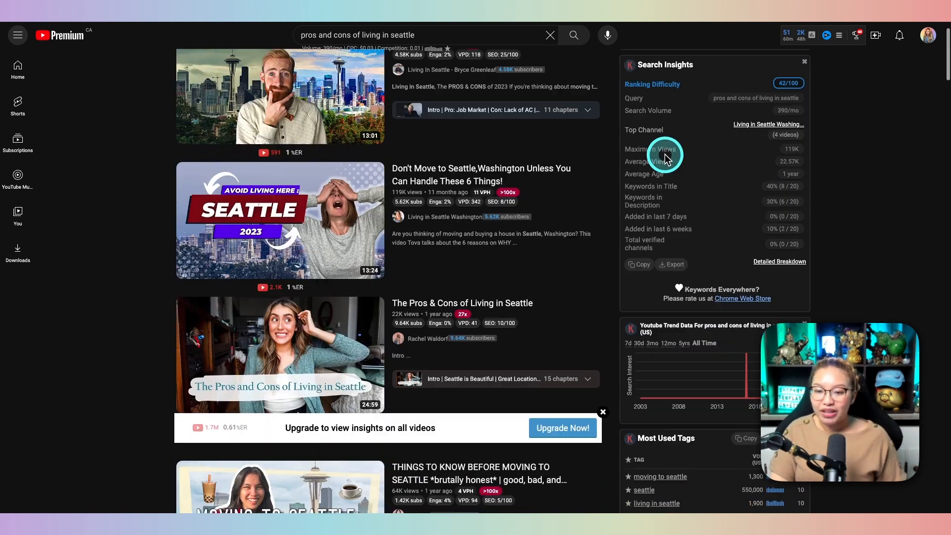
scroll("down", 3)
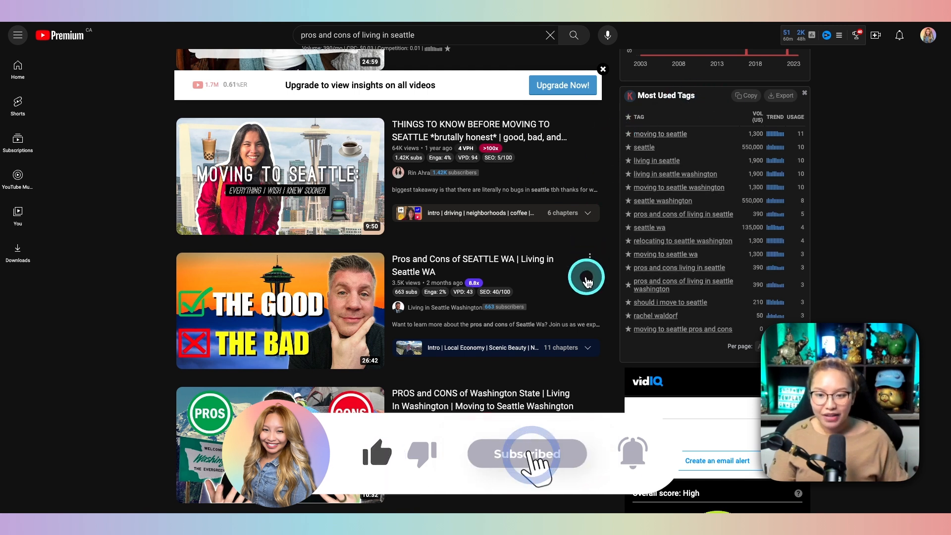
scroll("down", 3)
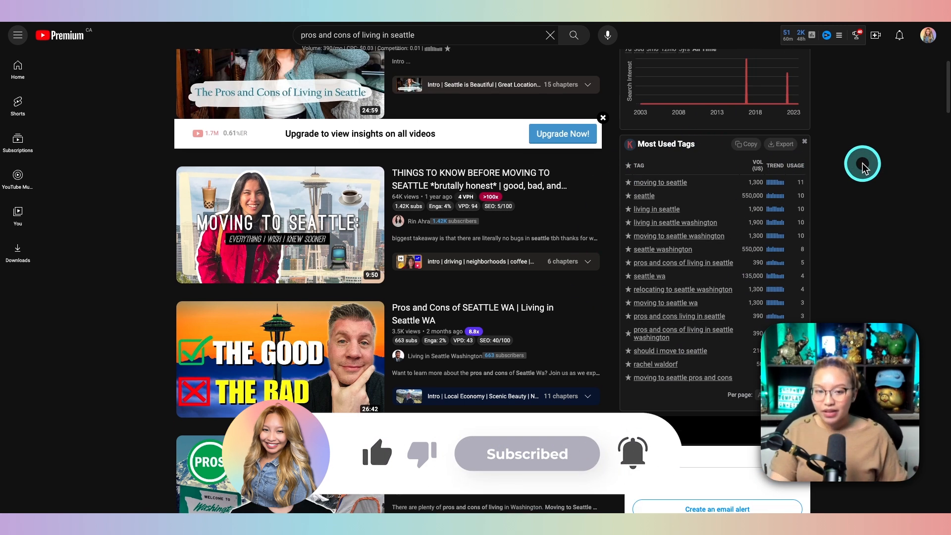